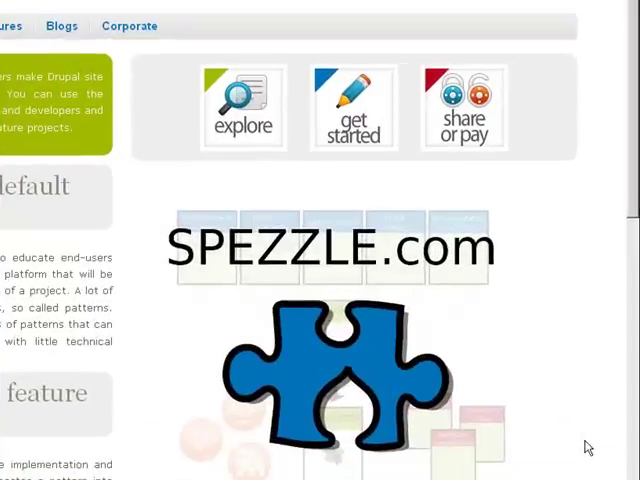
pyautogui.moveTo(576, 358)
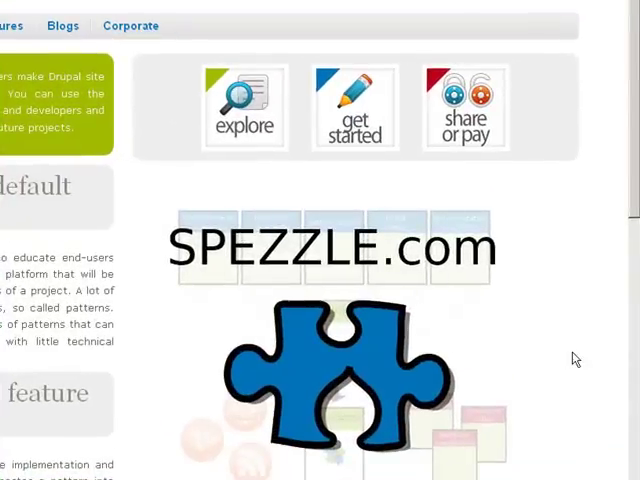
pyautogui.moveTo(632, 192)
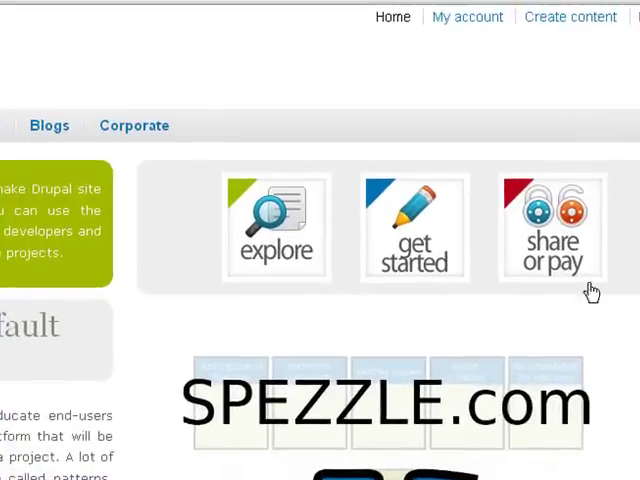
pyautogui.moveTo(616, 324)
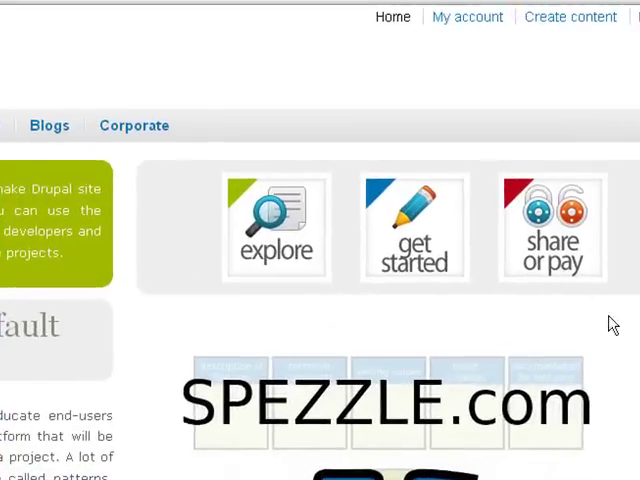
pyautogui.moveTo(594, 276)
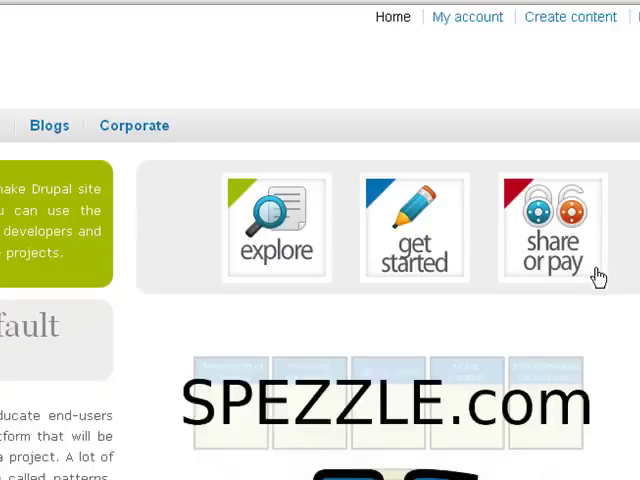
pyautogui.moveTo(588, 278)
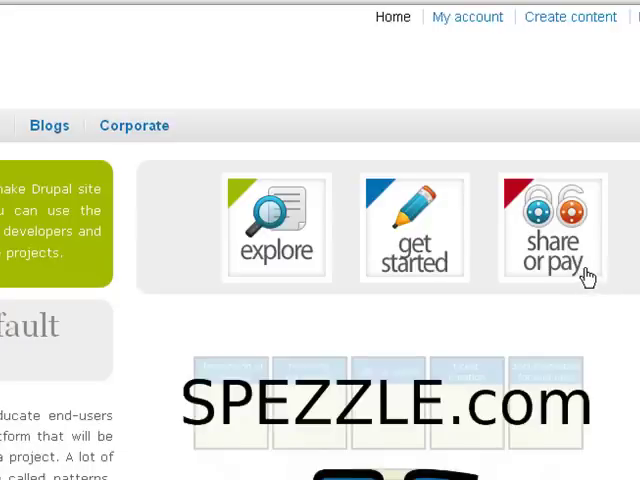
pyautogui.moveTo(584, 256)
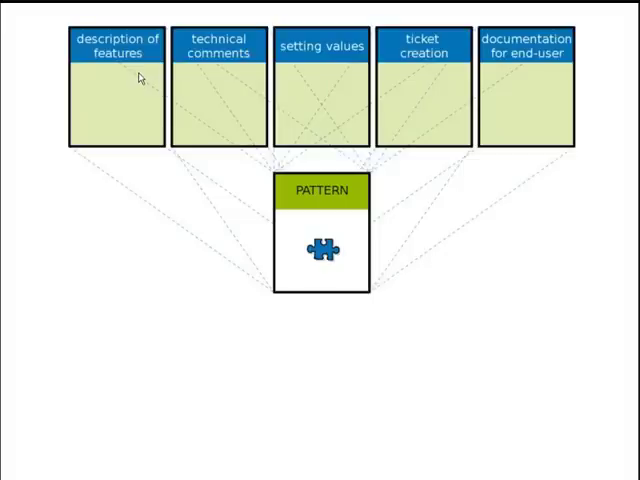
pyautogui.moveTo(150, 100)
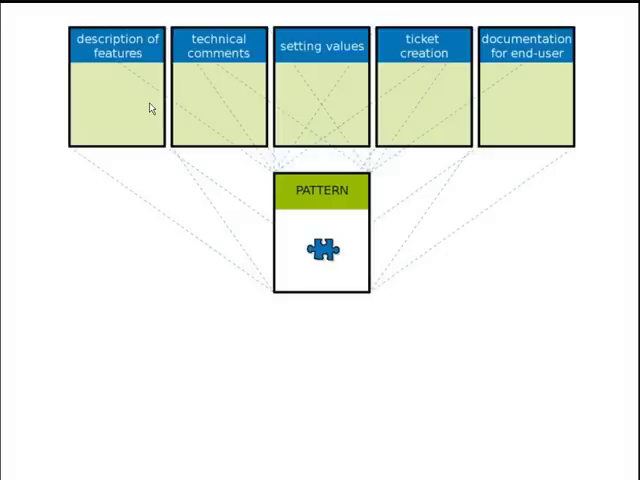
pyautogui.moveTo(238, 196)
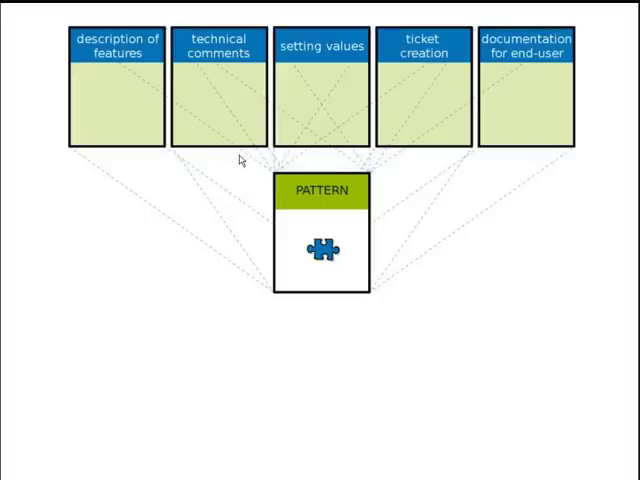
pyautogui.moveTo(350, 156)
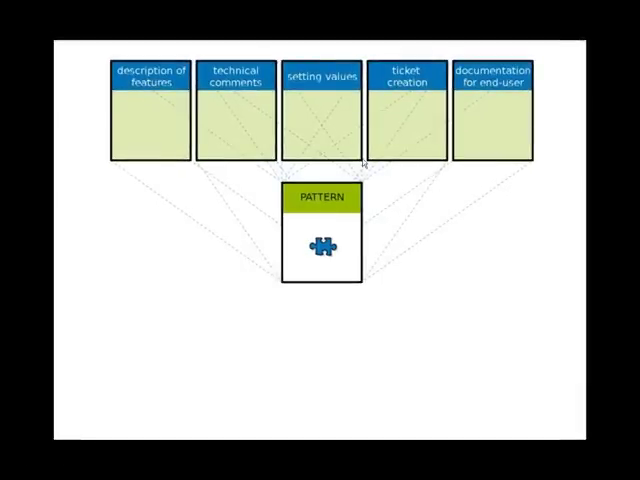
pyautogui.moveTo(360, 160)
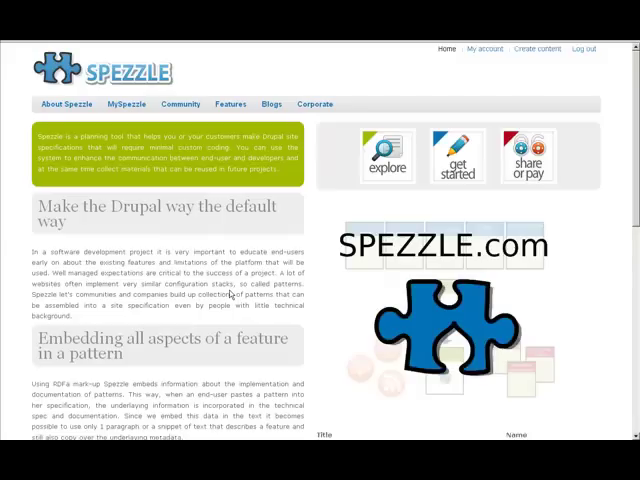
# - Reach the Community resources page listing its collections from the top navigation
pyautogui.click(320, 112)
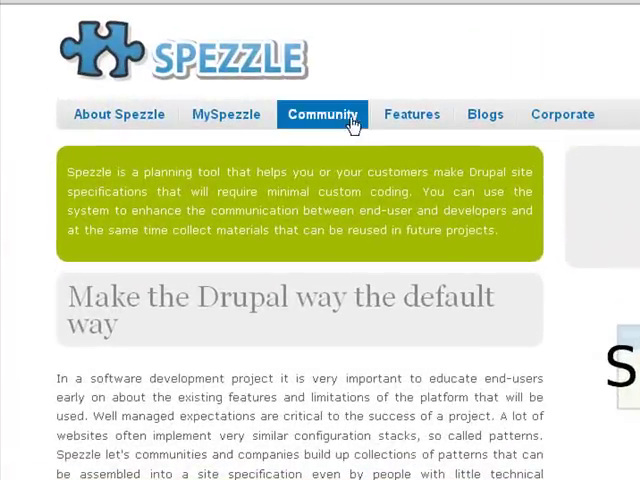
pyautogui.click(118, 114)
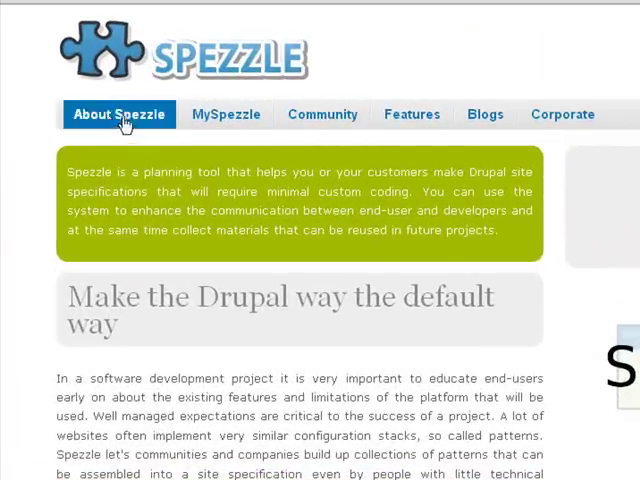
pyautogui.click(226, 114)
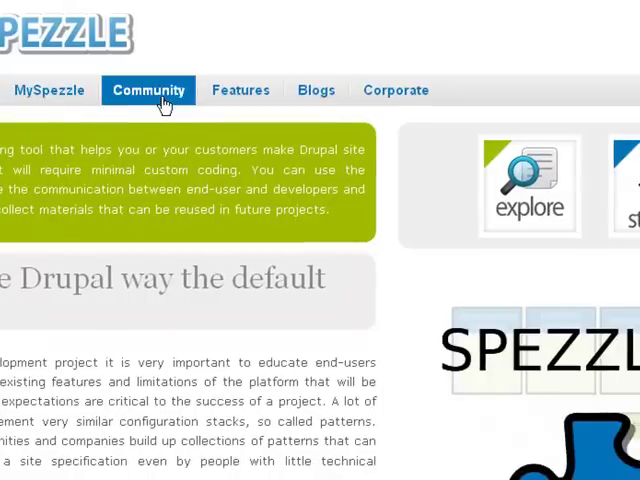
pyautogui.moveTo(600, 452)
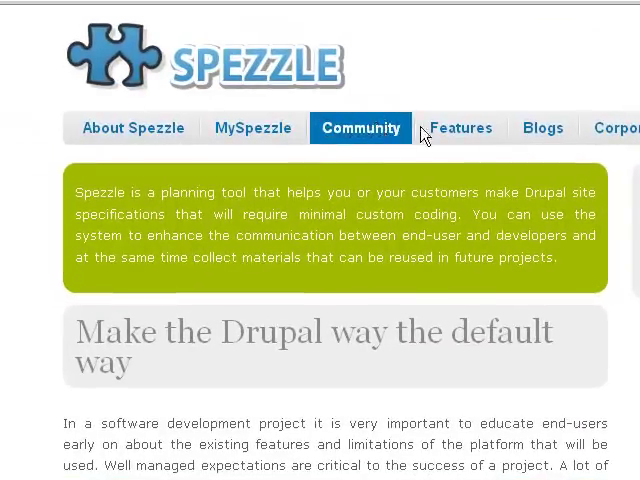
pyautogui.moveTo(378, 140)
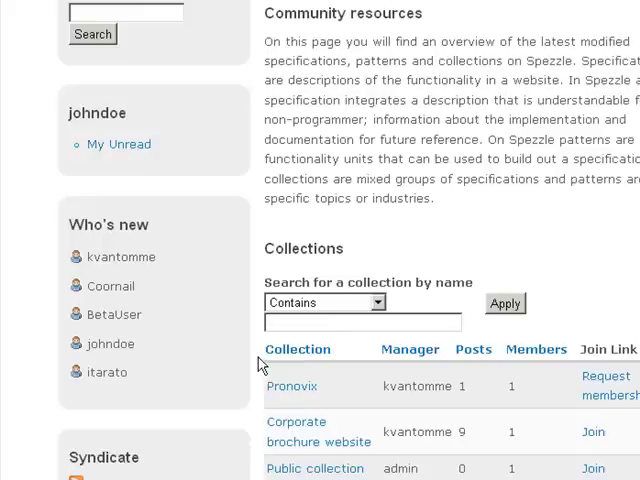
pyautogui.moveTo(270, 376)
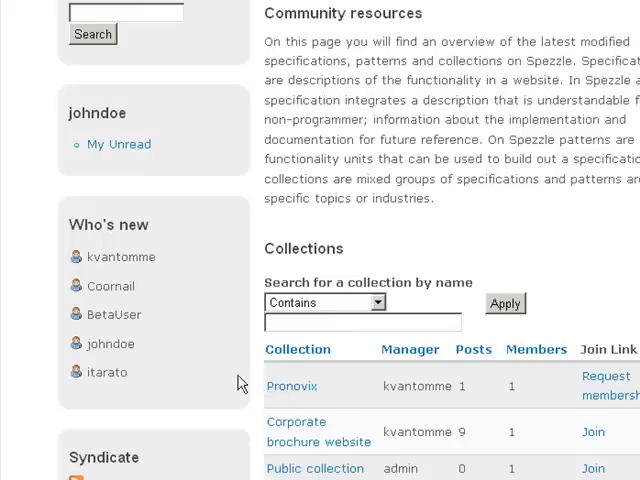
pyautogui.moveTo(318, 442)
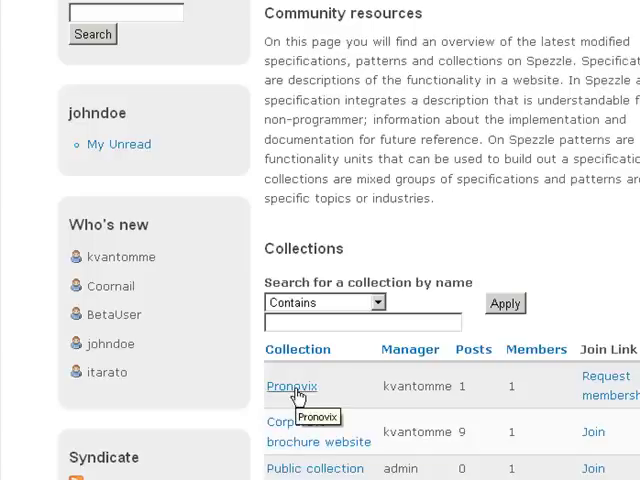
pyautogui.moveTo(300, 396)
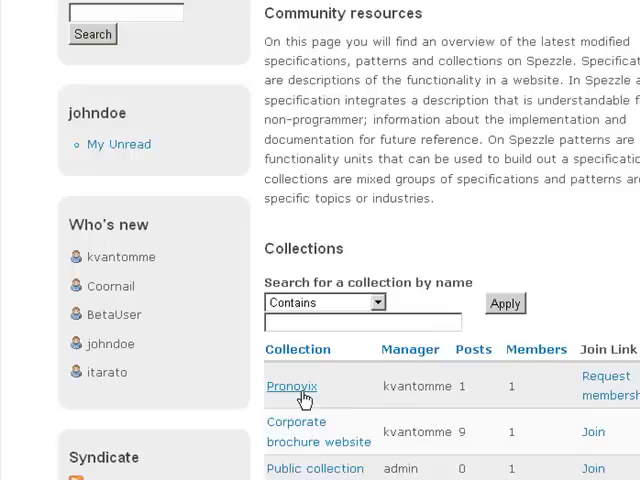
pyautogui.moveTo(292, 386)
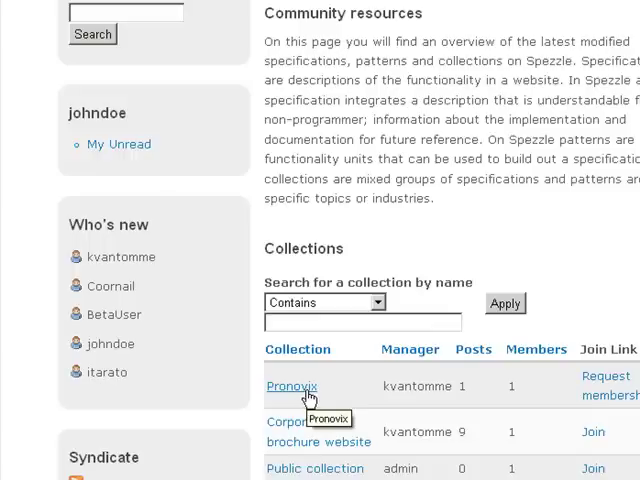
pyautogui.moveTo(252, 372)
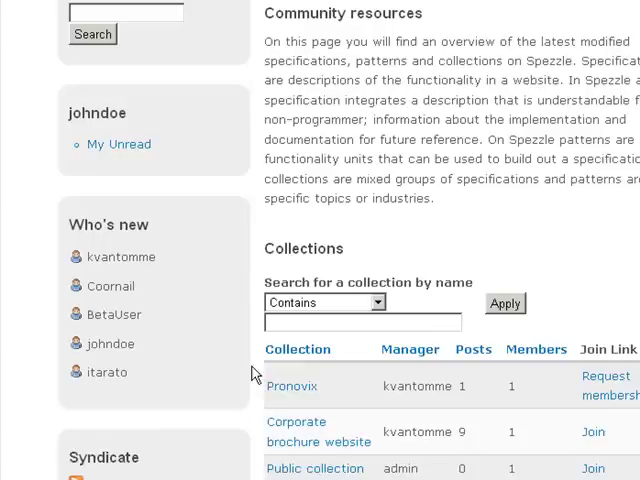
pyautogui.moveTo(248, 372)
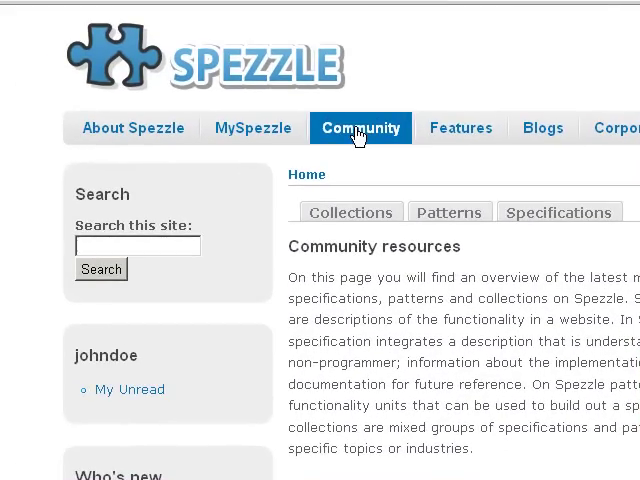
# - Start a new specification and browse patterns by functionality type
pyautogui.click(448, 126)
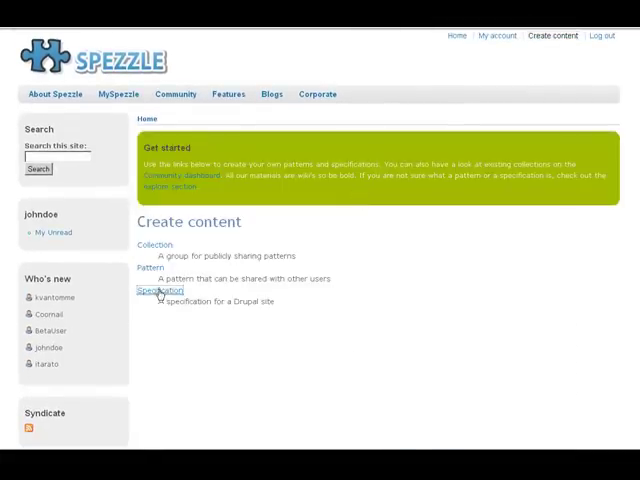
pyautogui.click(156, 292)
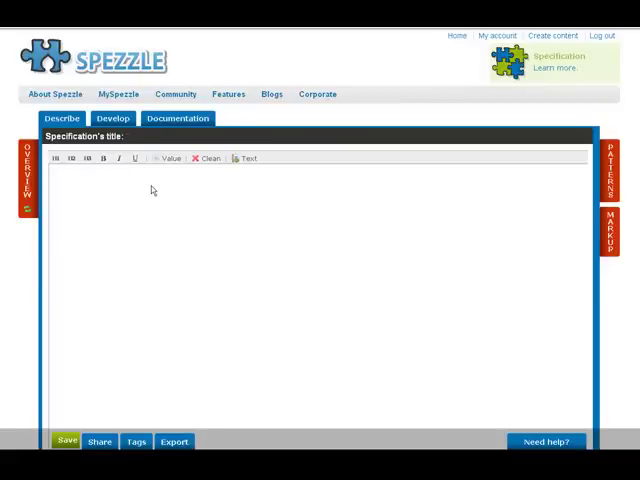
pyautogui.moveTo(180, 204)
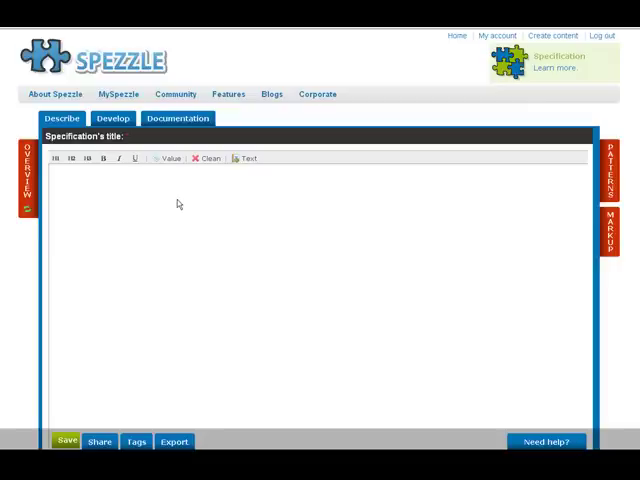
pyautogui.moveTo(214, 258)
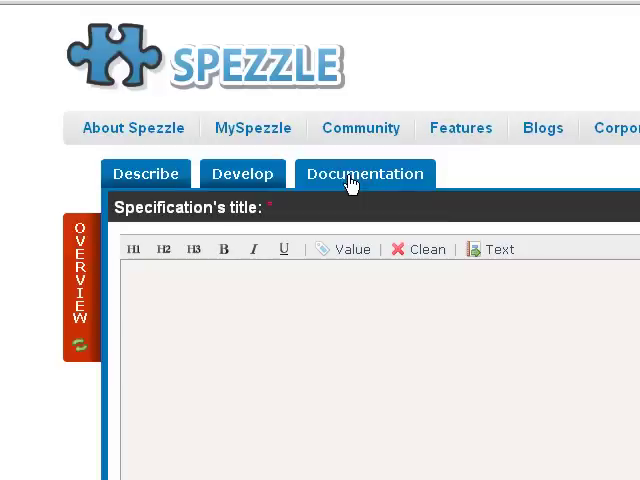
pyautogui.moveTo(470, 204)
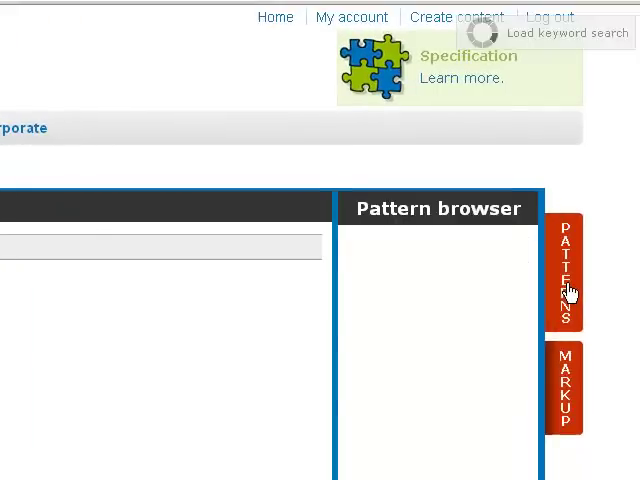
pyautogui.click(564, 280)
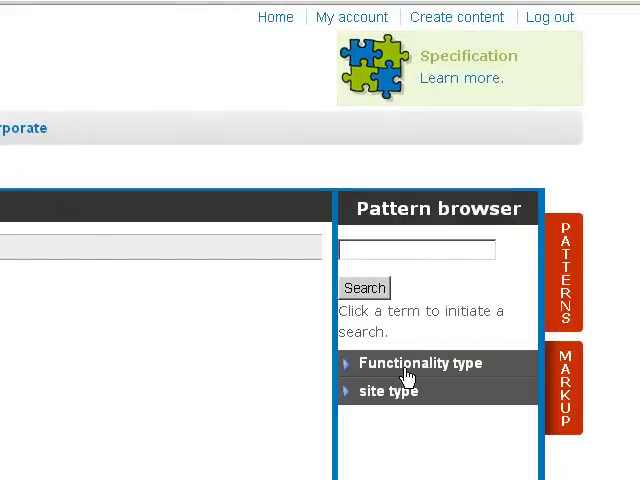
pyautogui.click(420, 364)
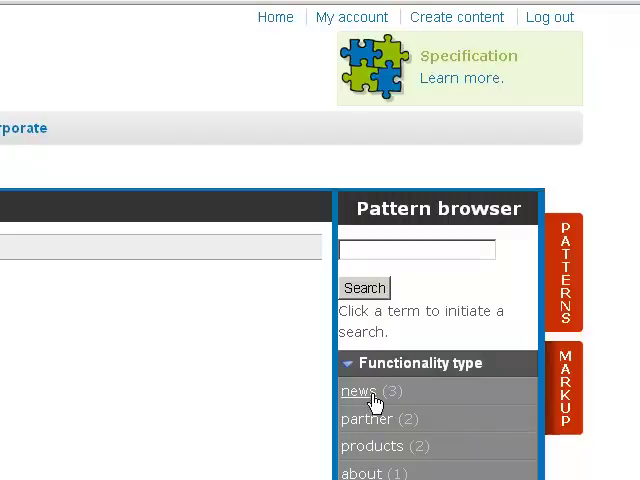
pyautogui.scroll(-3)
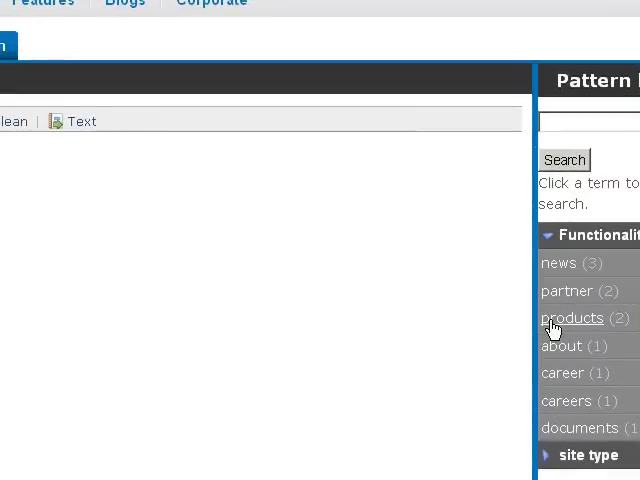
pyautogui.moveTo(570, 352)
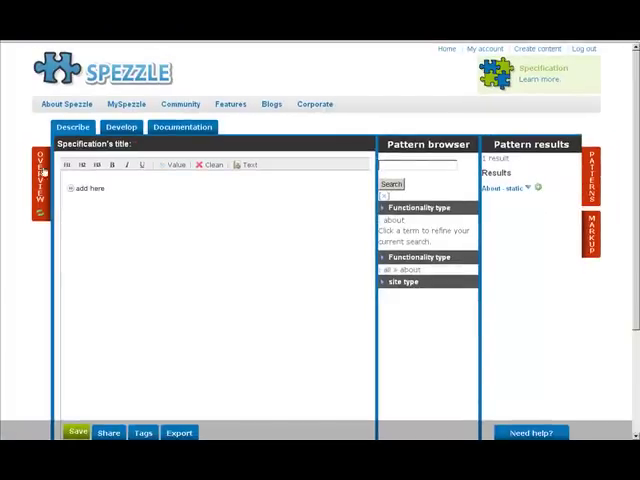
# - Clear the 'about' filter and list only 'products' patterns to reach Products - dynamic
pyautogui.click(512, 188)
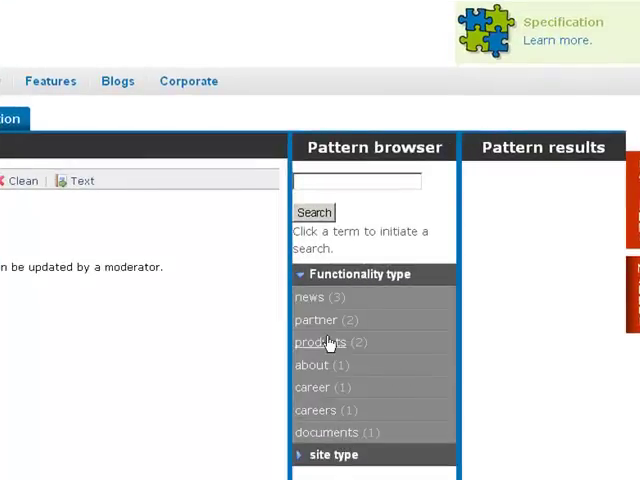
pyautogui.click(318, 342)
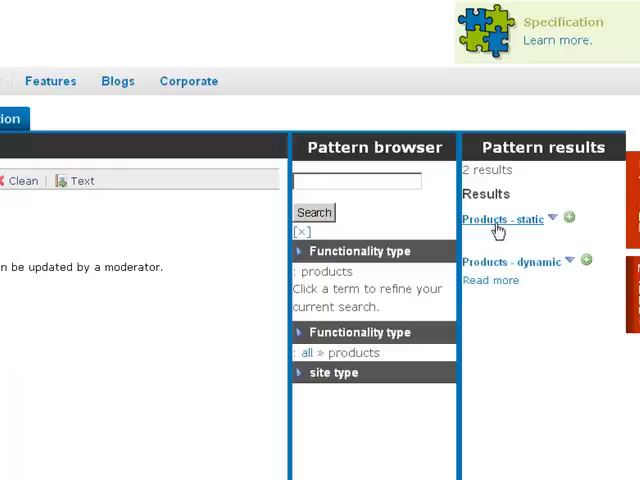
pyautogui.moveTo(550, 264)
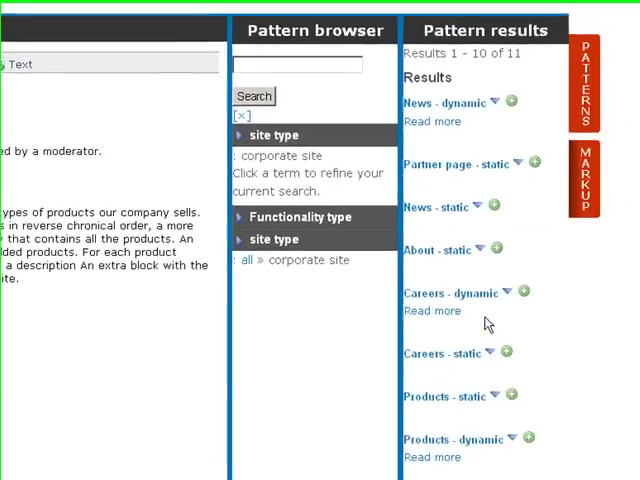
pyautogui.scroll(-3)
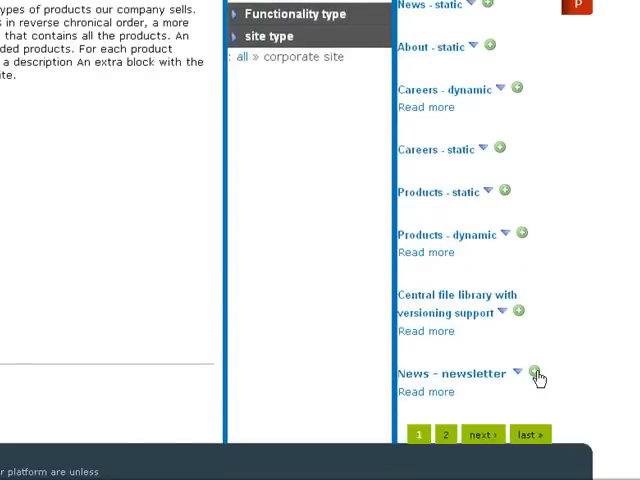
pyautogui.scroll(-3)
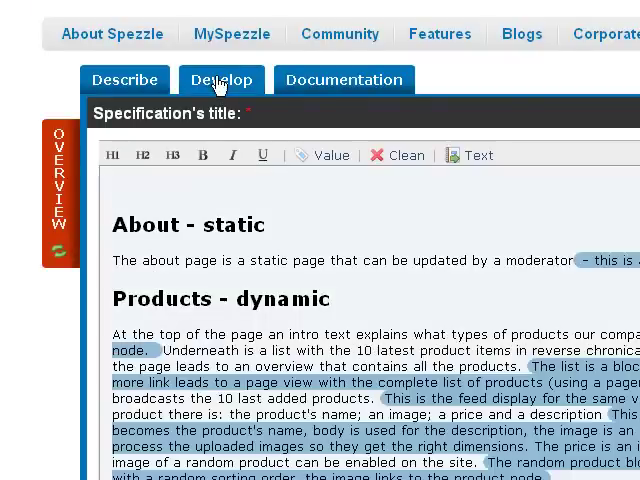
# - Scroll the pattern results toward the News - newsletter pattern
pyautogui.scroll(-3)
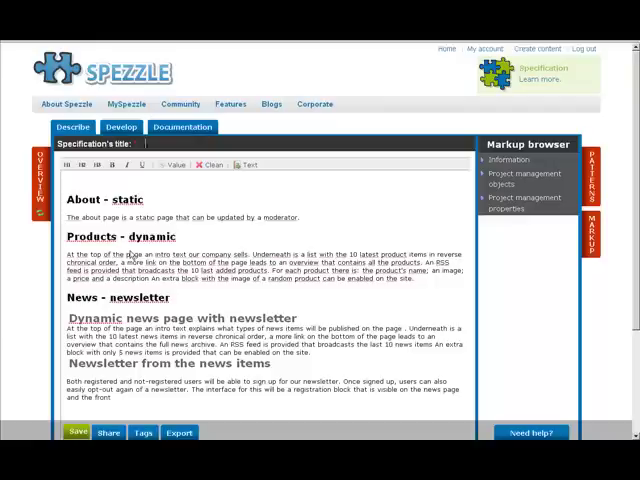
# - Title the specification 'demo' and tag its site type as 'corporate site'
pyautogui.write('demo specification')
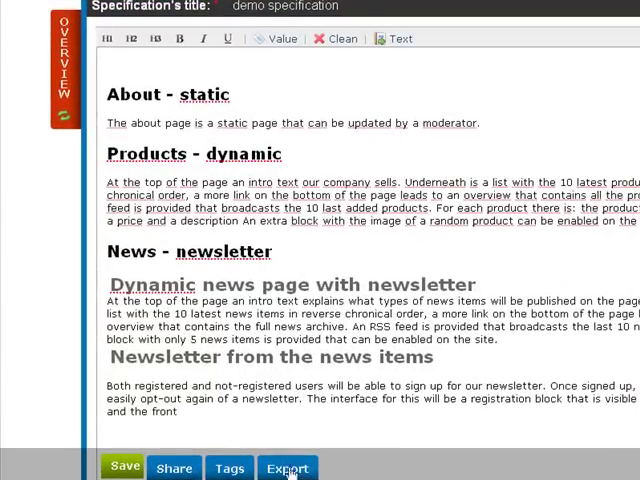
pyautogui.click(228, 468)
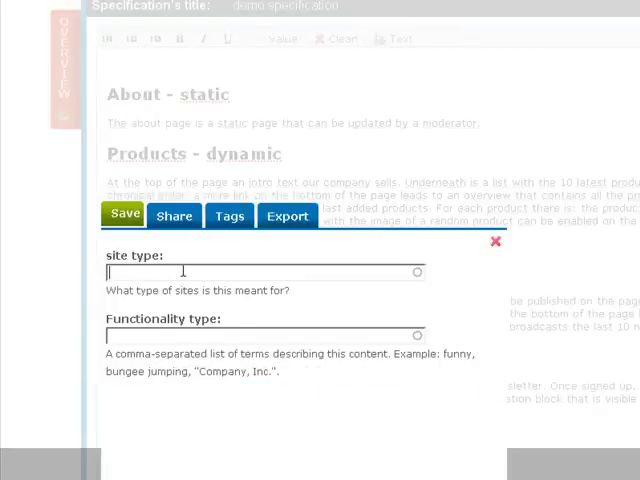
pyautogui.write('corporate w')
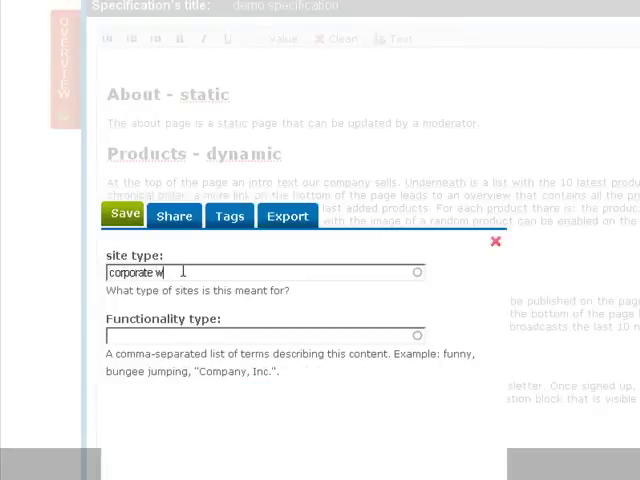
pyautogui.write('corporate')
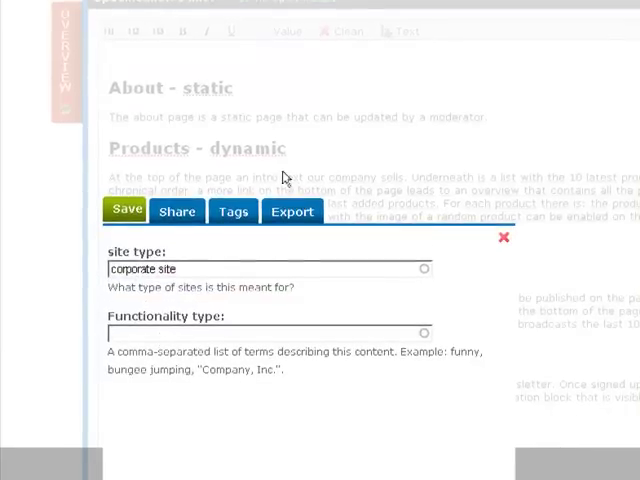
# - Save the specification through the Save options
pyautogui.click(124, 212)
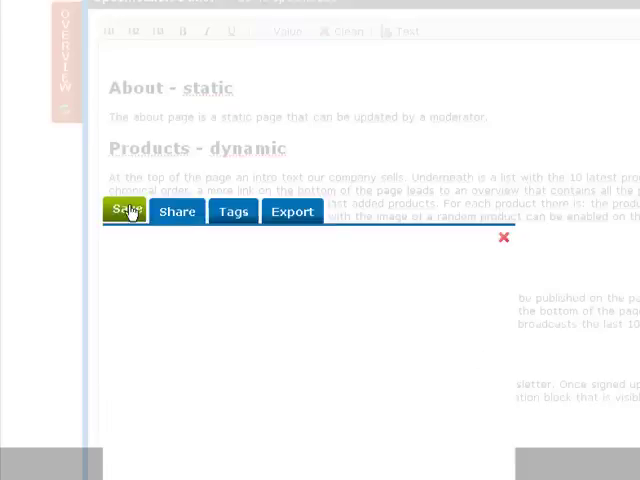
pyautogui.click(126, 212)
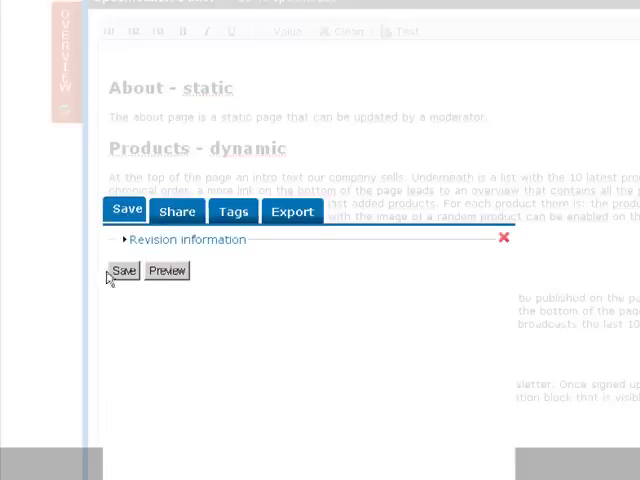
pyautogui.click(122, 270)
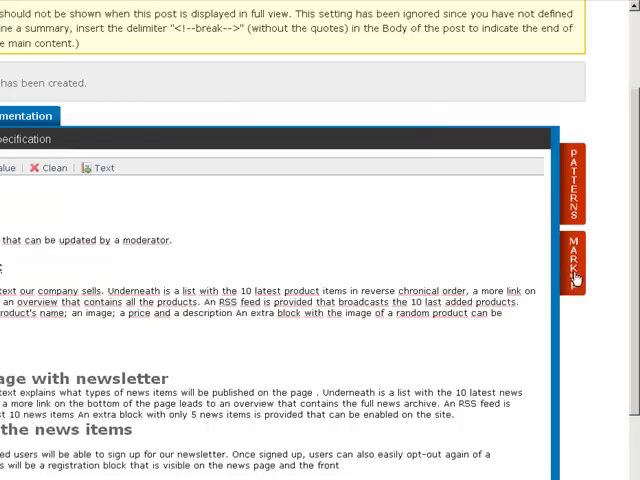
# - Expand the Information markup category to see Technical attribute and Documentation
pyautogui.scroll(-3)
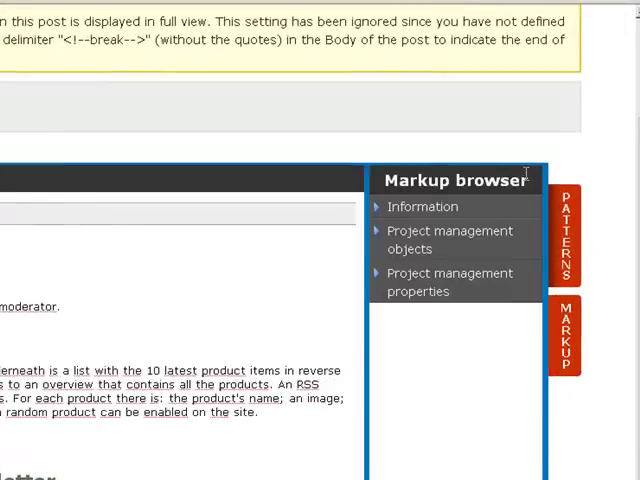
pyautogui.scroll(-3)
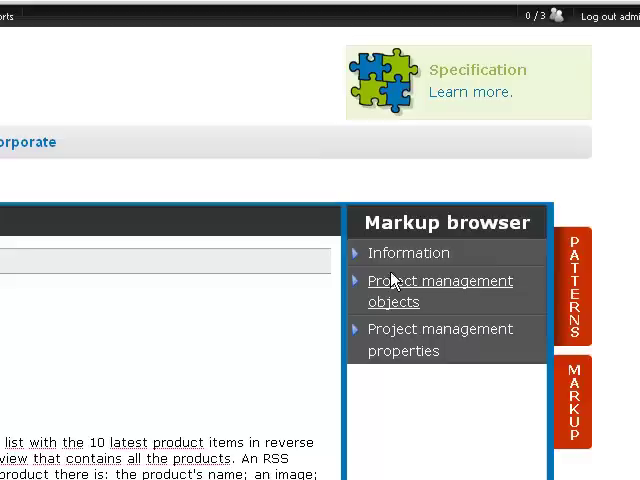
pyautogui.click(408, 252)
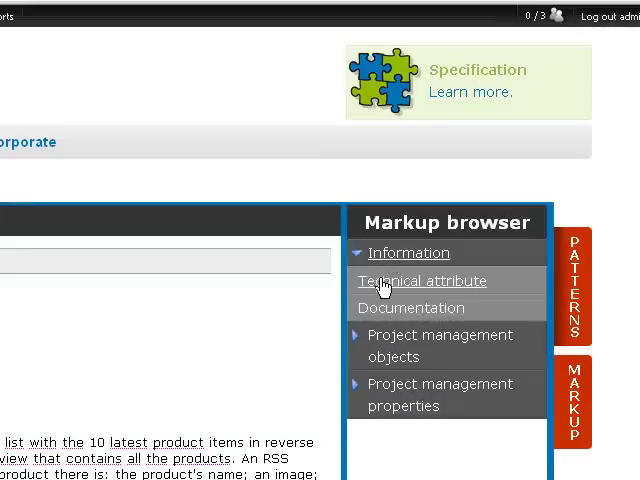
pyautogui.click(422, 280)
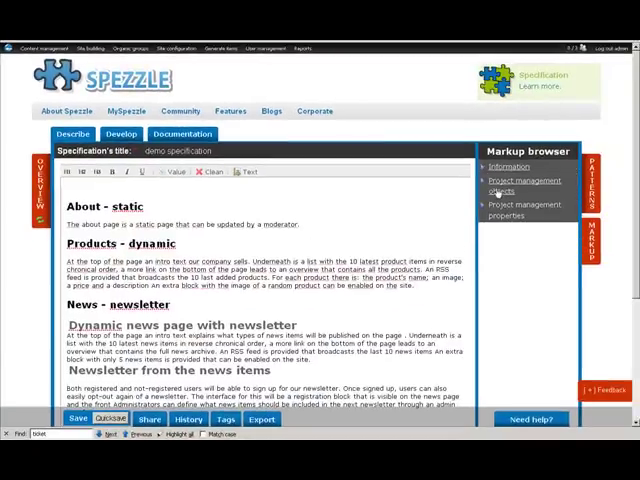
pyautogui.click(520, 184)
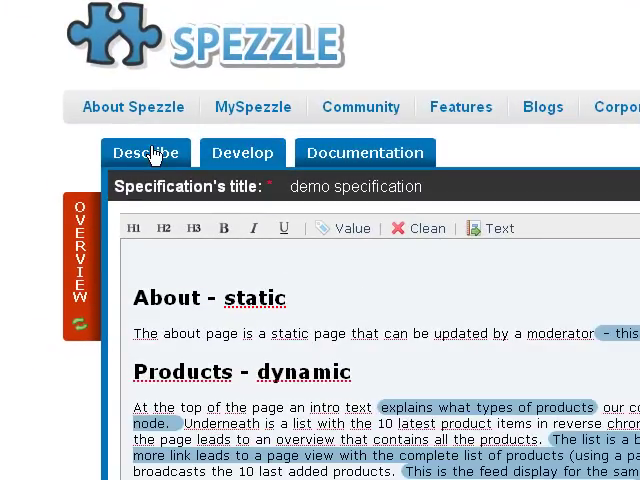
# - Scroll down the editor toward the Save button to update the specification
pyautogui.scroll(-3)
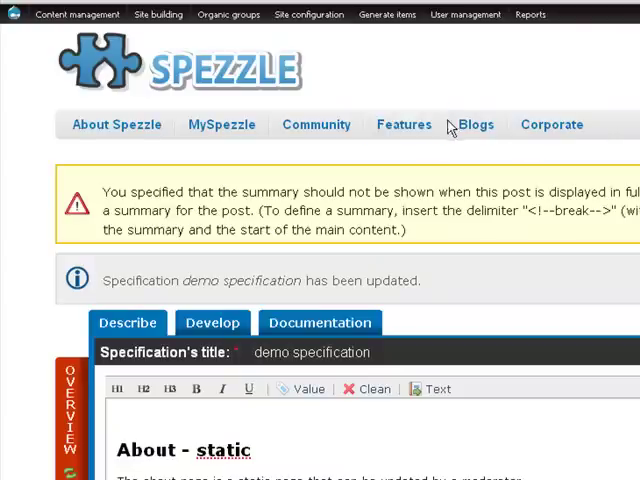
pyautogui.click(316, 124)
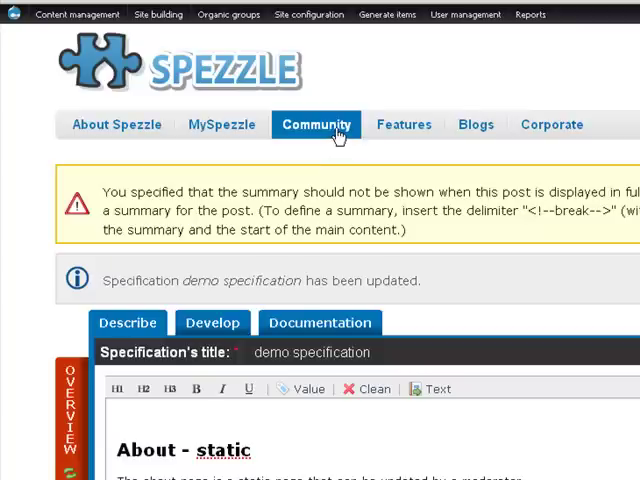
pyautogui.moveTo(340, 130)
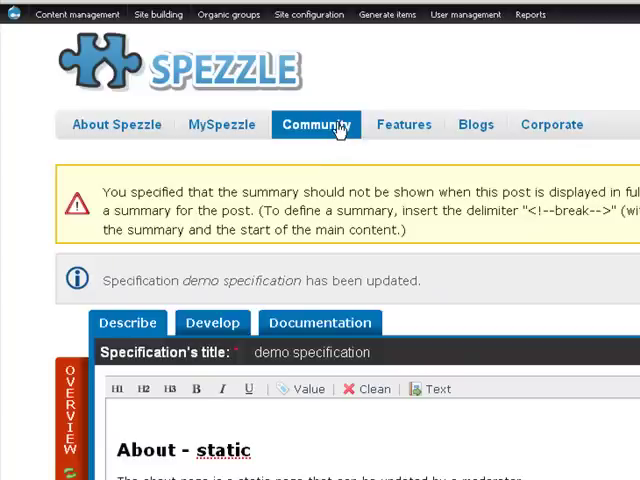
pyautogui.moveTo(336, 132)
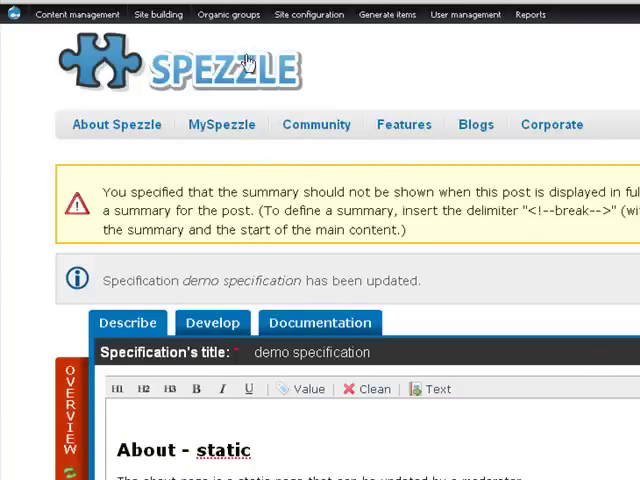
pyautogui.moveTo(404, 124)
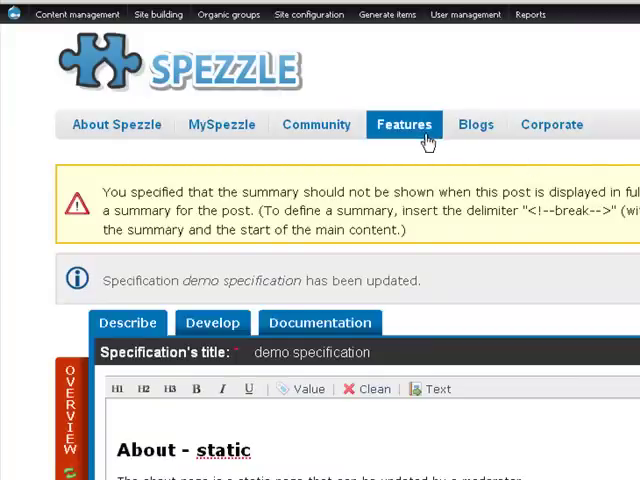
pyautogui.moveTo(432, 138)
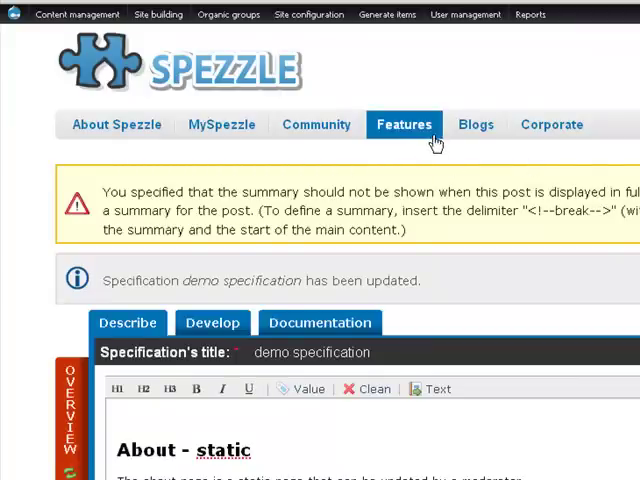